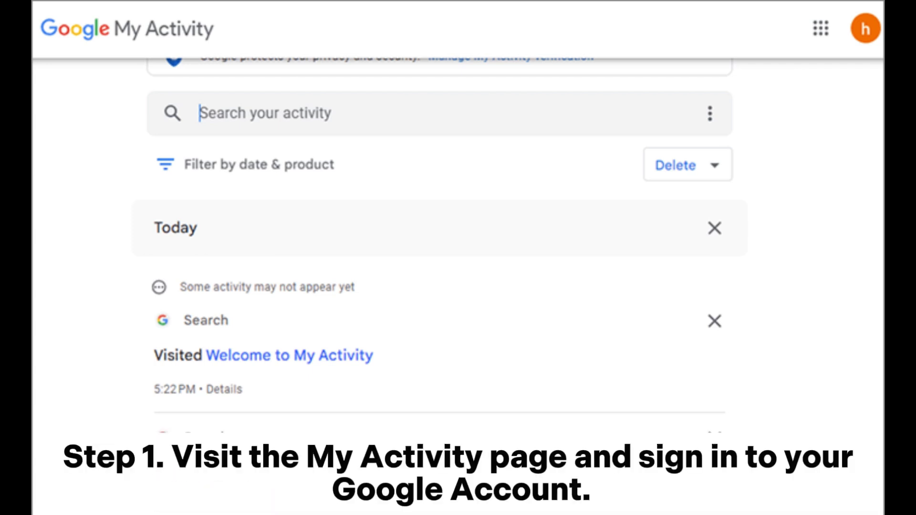
{"action": "scroll", "scroll_direction": "down", "scroll_amount": 3}
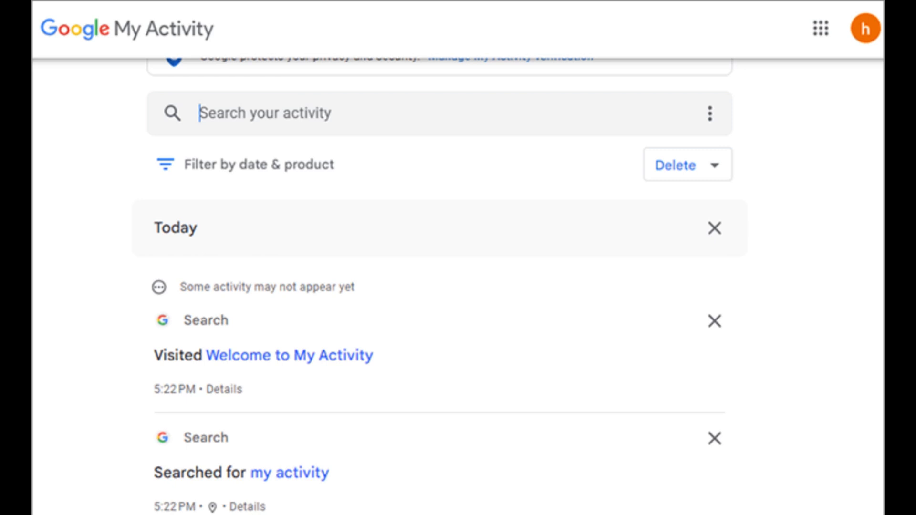